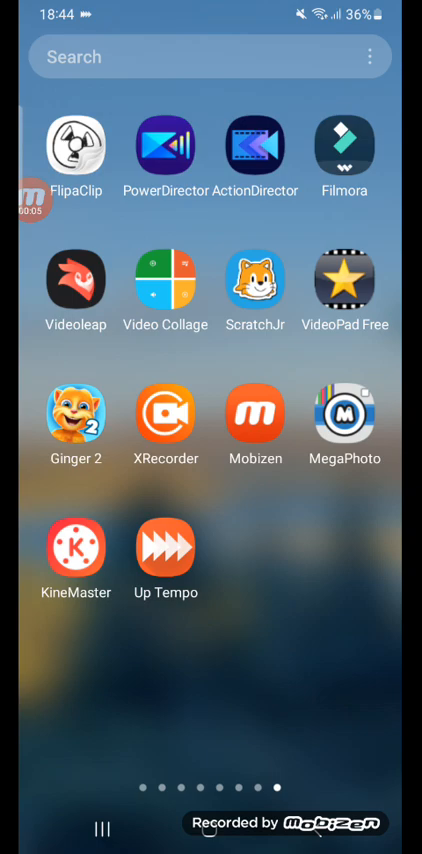
Step: Launch Up Tempo from the Android home screen to show Recently Played tracks
left_click(166, 546)
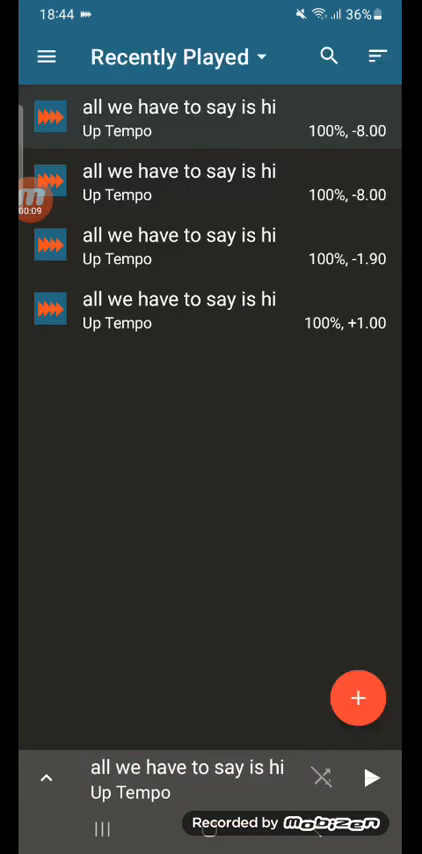
Step: Create a new multitrack titled 'all we have to say is'
left_click(357, 697)
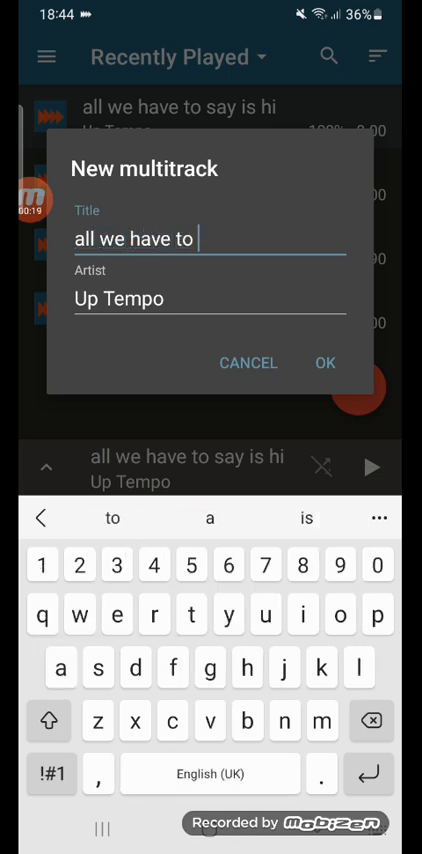
type("say")
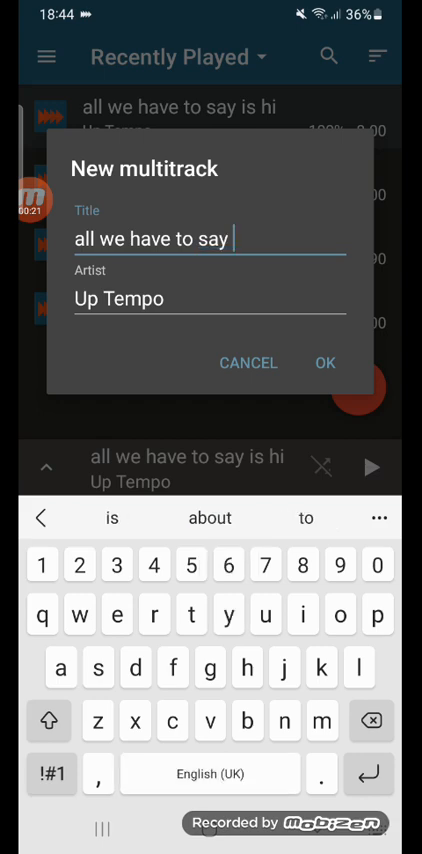
type("is")
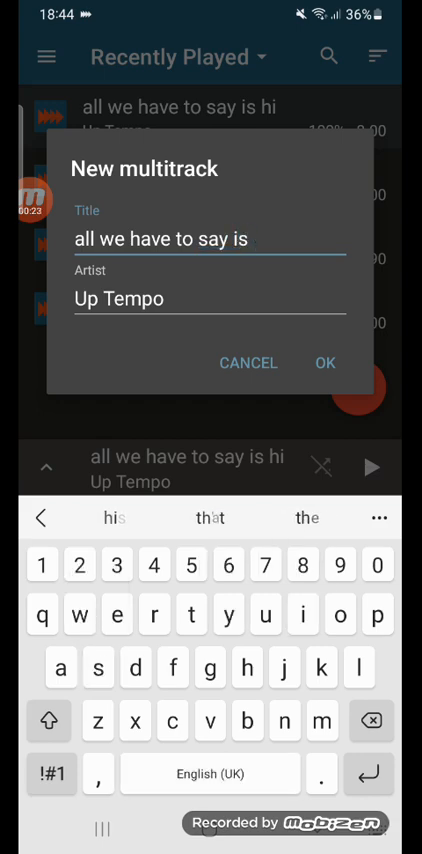
left_click(326, 362)
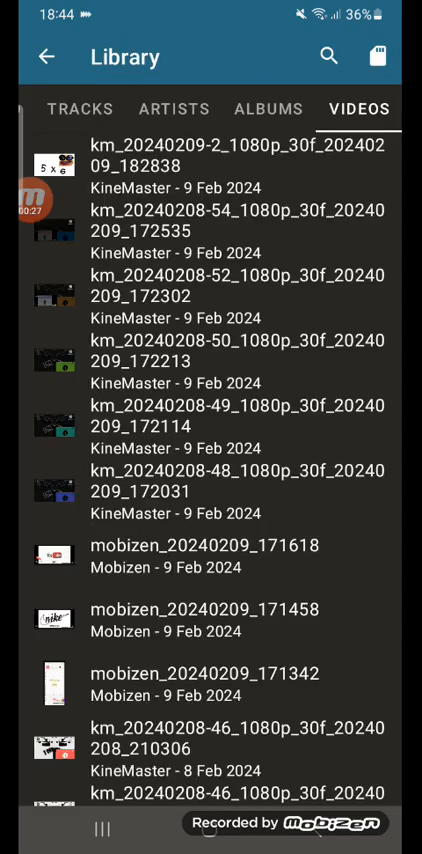
Step: Search videos for 'mo' and load mobizen_20240206_200408 as the track
type("mo")
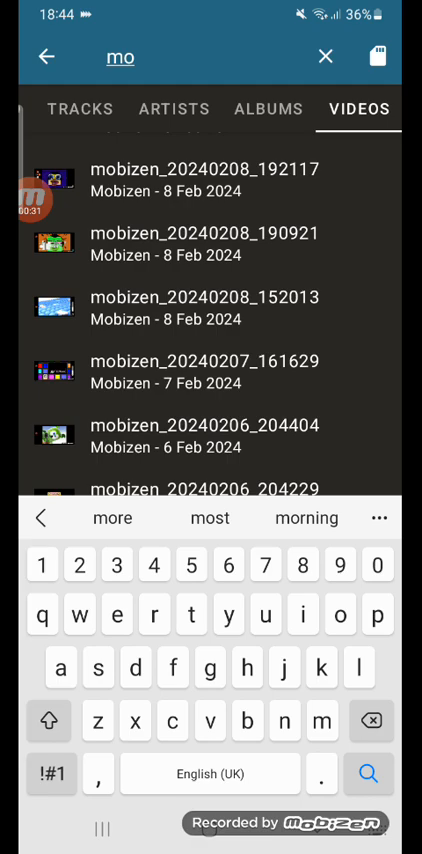
scroll("down", 3)
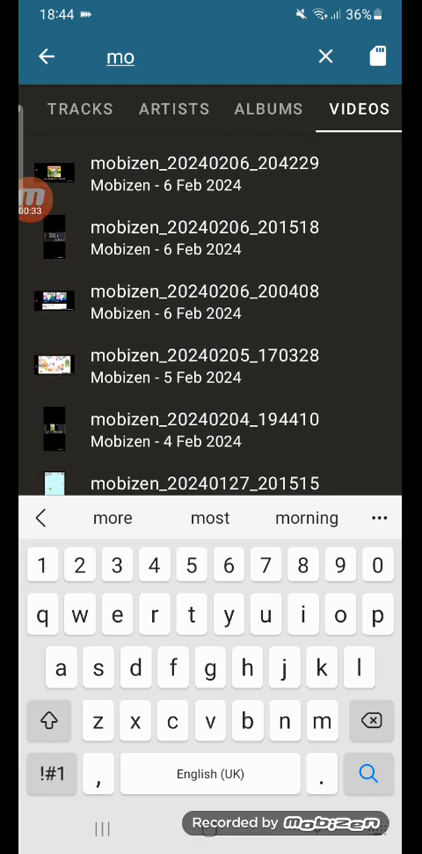
left_click(207, 294)
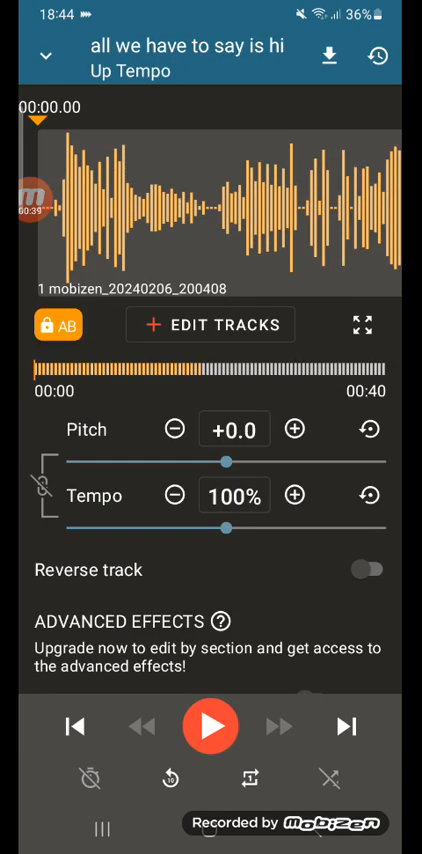
Step: Raise the pitch to +12.0 semitones, preview it, and bring up export settings
left_click_drag(231, 461, 383, 461)
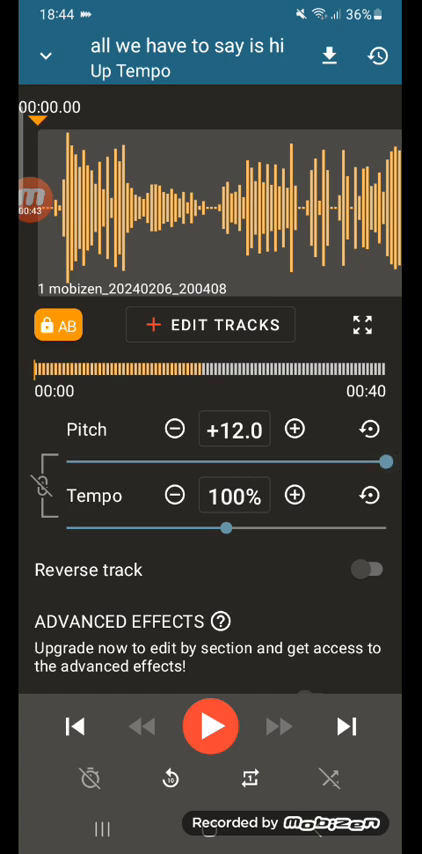
left_click(211, 727)
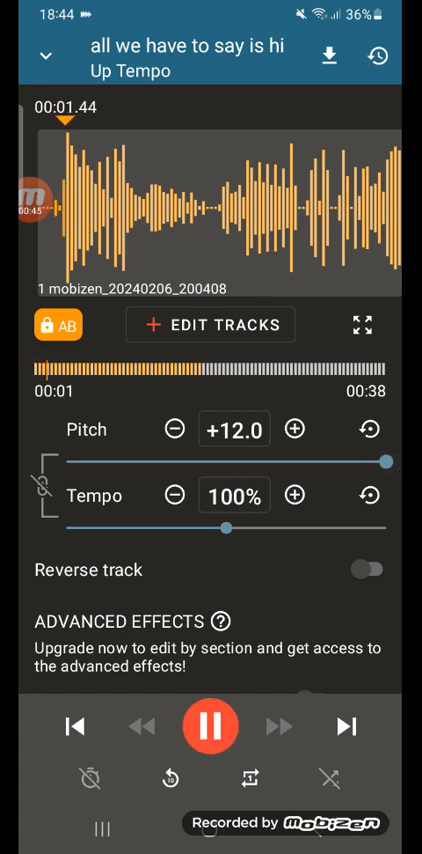
scroll("down", 3)
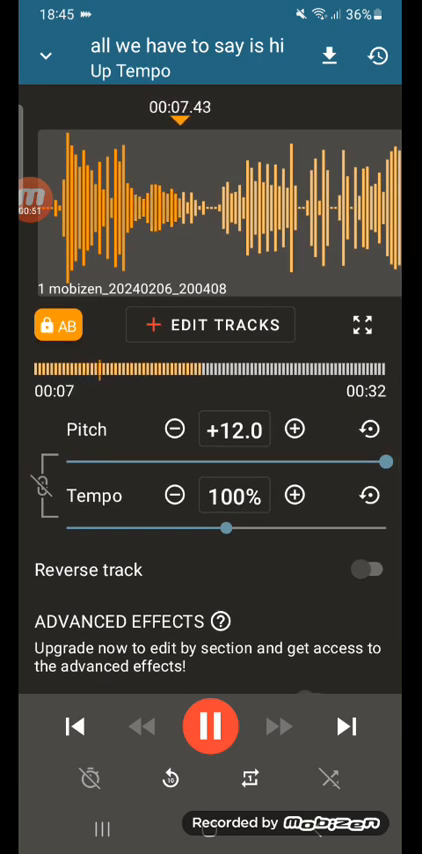
left_click(210, 727)
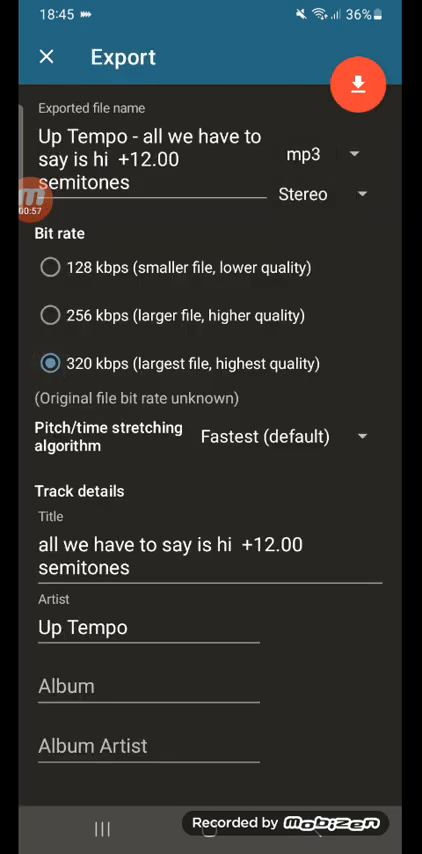
Step: Export the +12 semitone track as mp3 and return to the editor
left_click(45, 56)
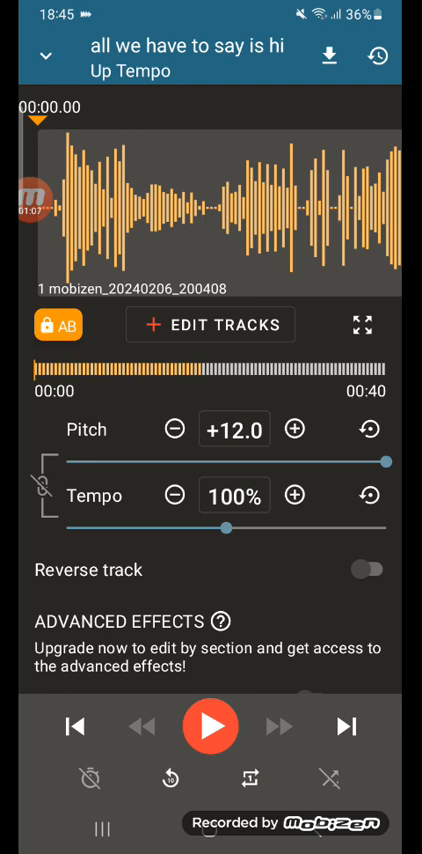
left_click(233, 429)
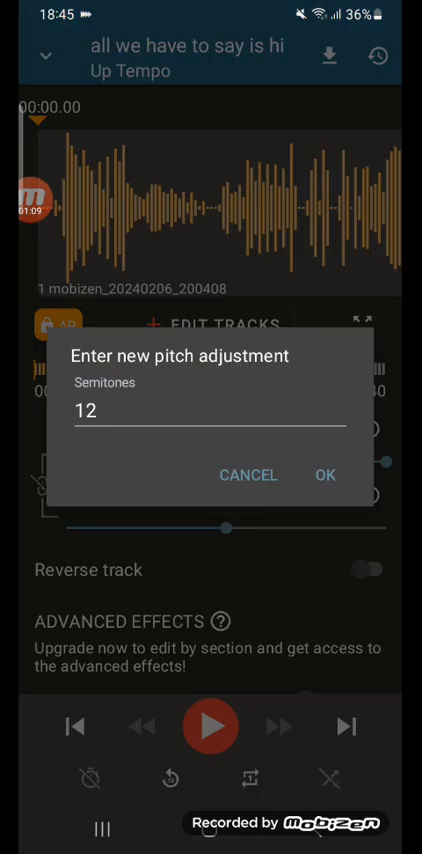
left_click(205, 410)
type("8")
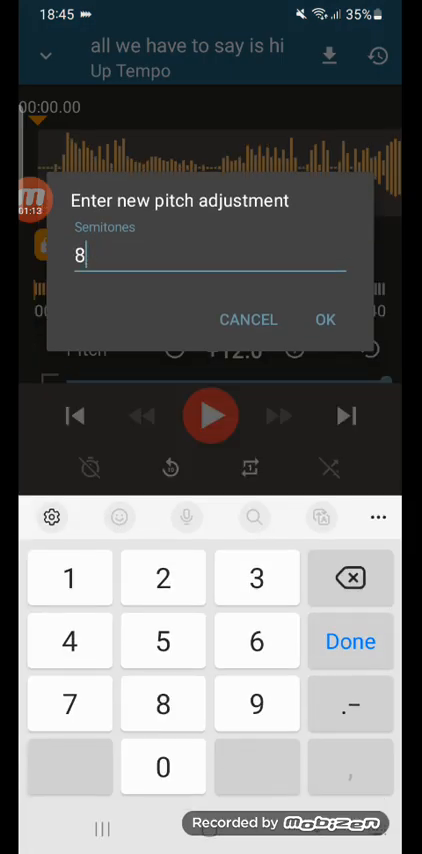
left_click(348, 703)
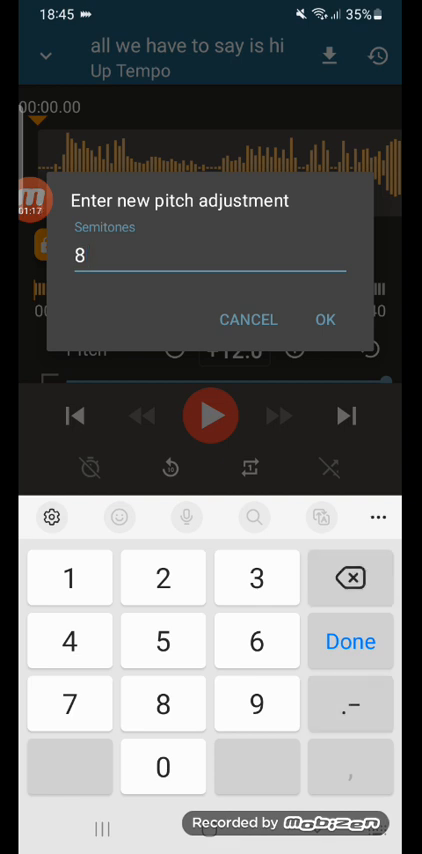
left_click(350, 577)
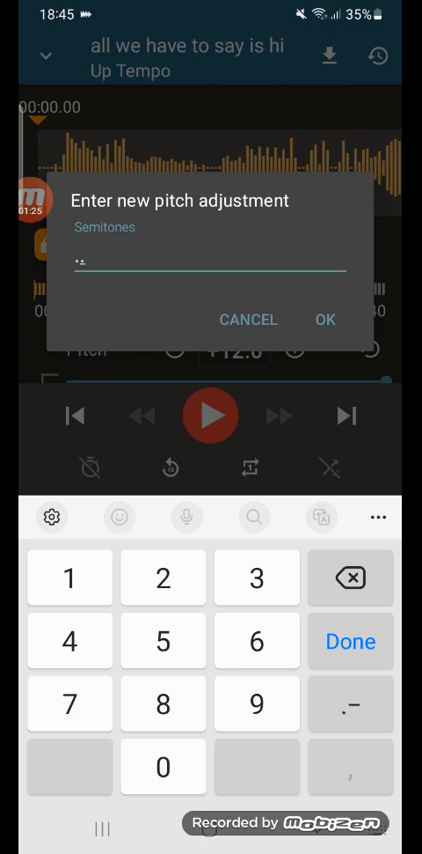
left_click(324, 319)
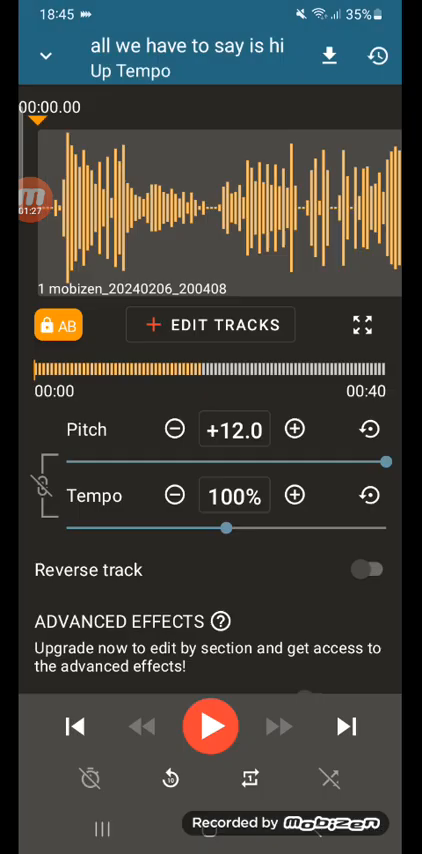
Step: Lower the pitch to −12.0 semitones, preview it, and choose 320 kbps for export
left_click(173, 429)
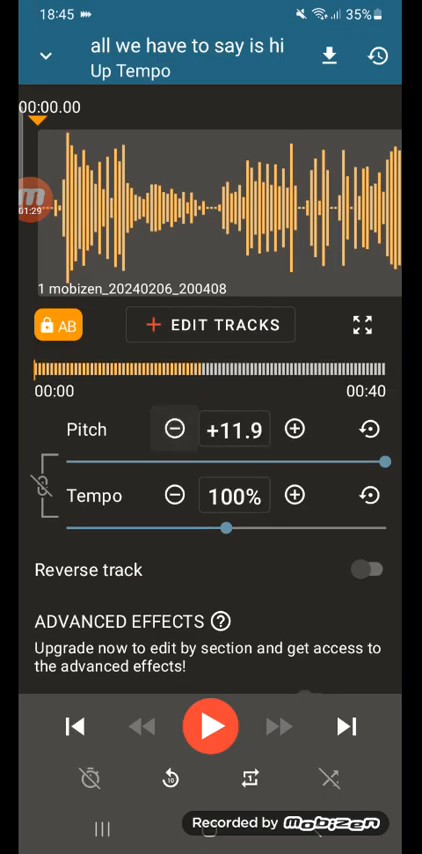
left_click_drag(390, 461, 135, 461)
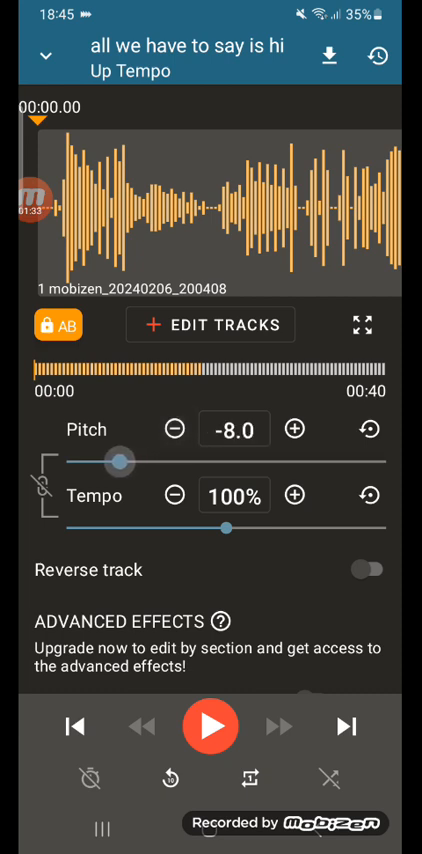
left_click(211, 727)
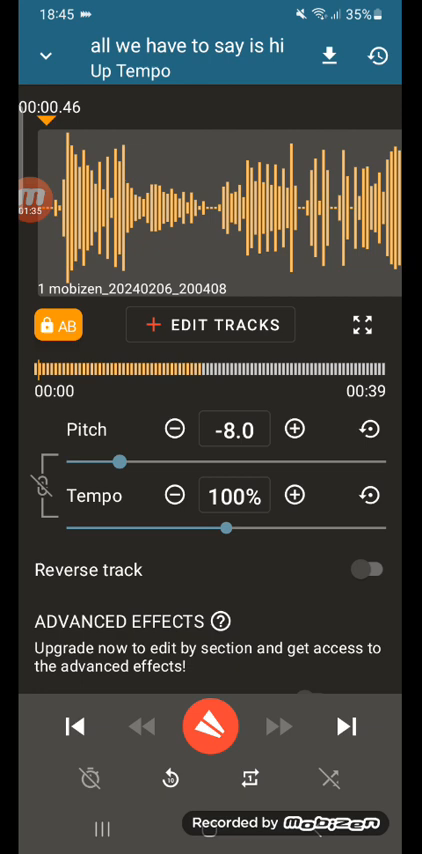
left_click(211, 729)
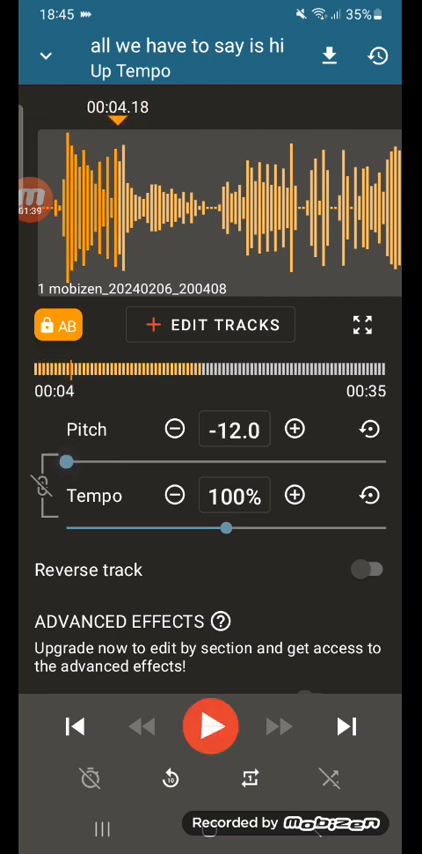
left_click(211, 727)
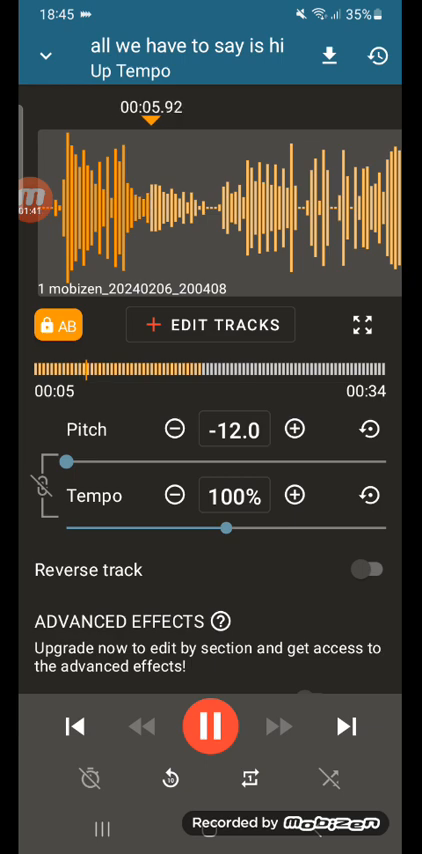
left_click(326, 57)
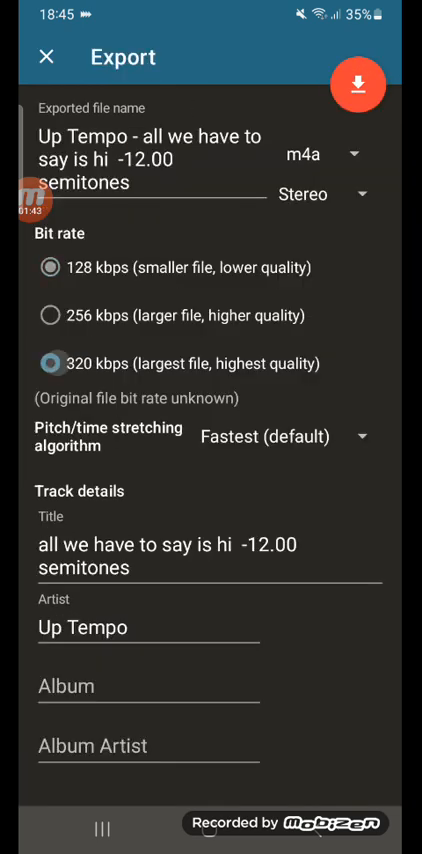
left_click(51, 363)
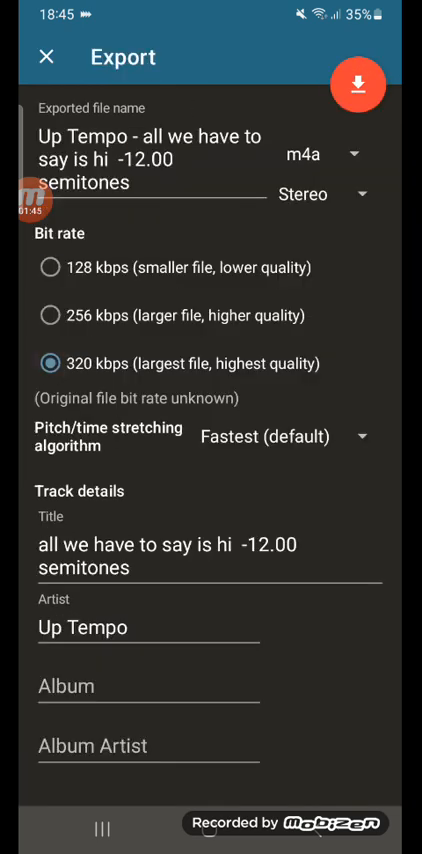